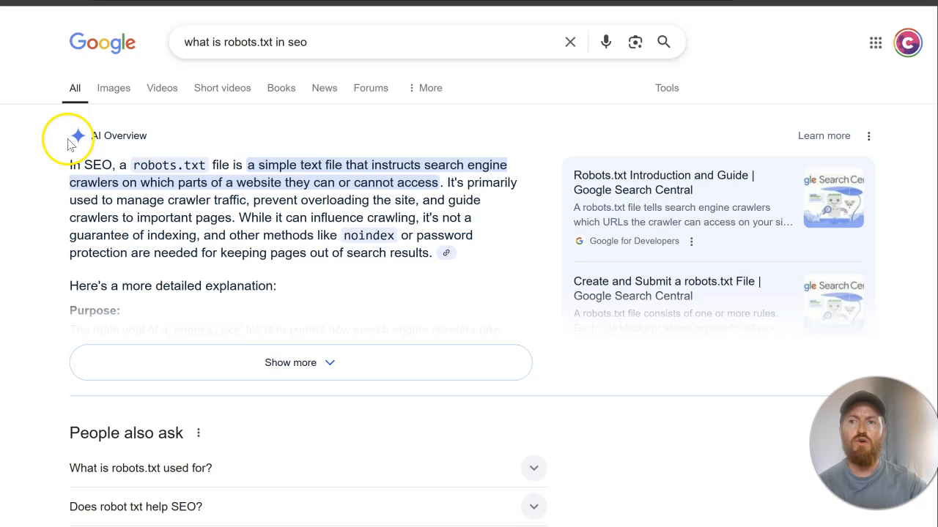
mouse_move(336, 194)
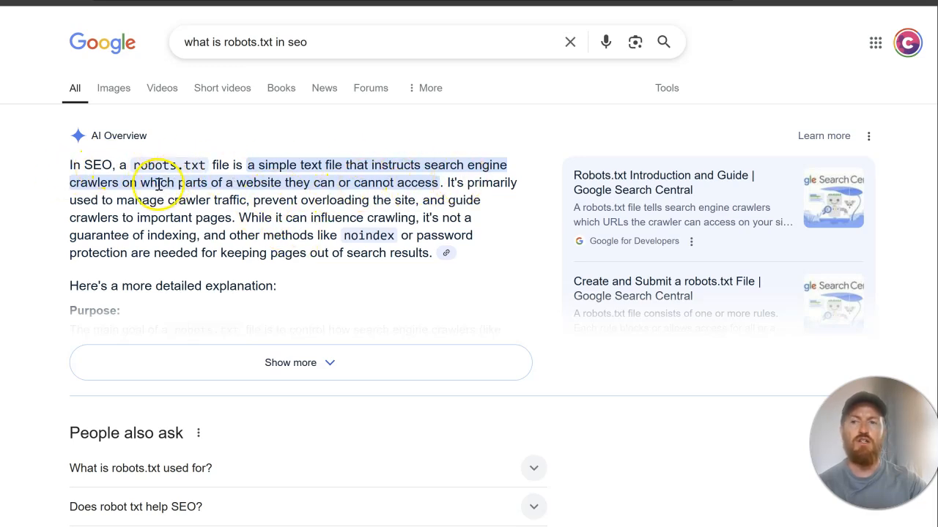
mouse_move(287, 184)
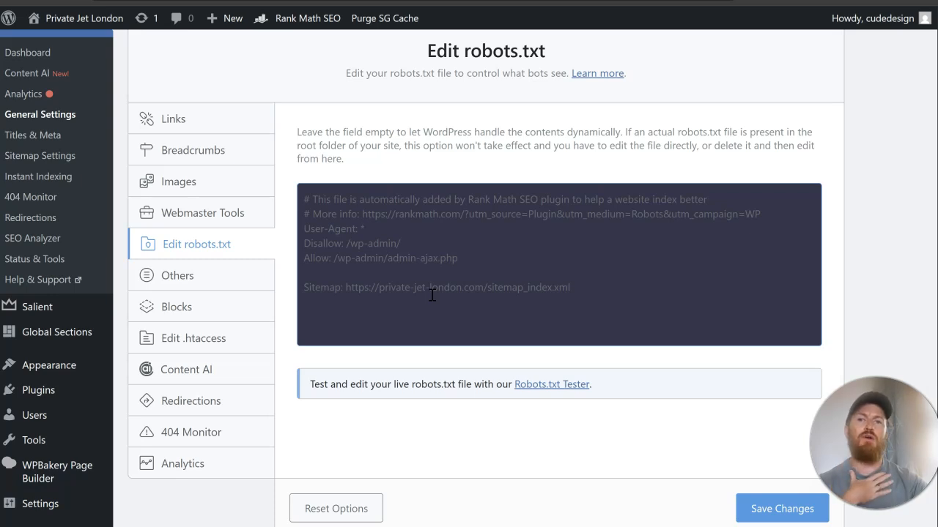
mouse_move(448, 199)
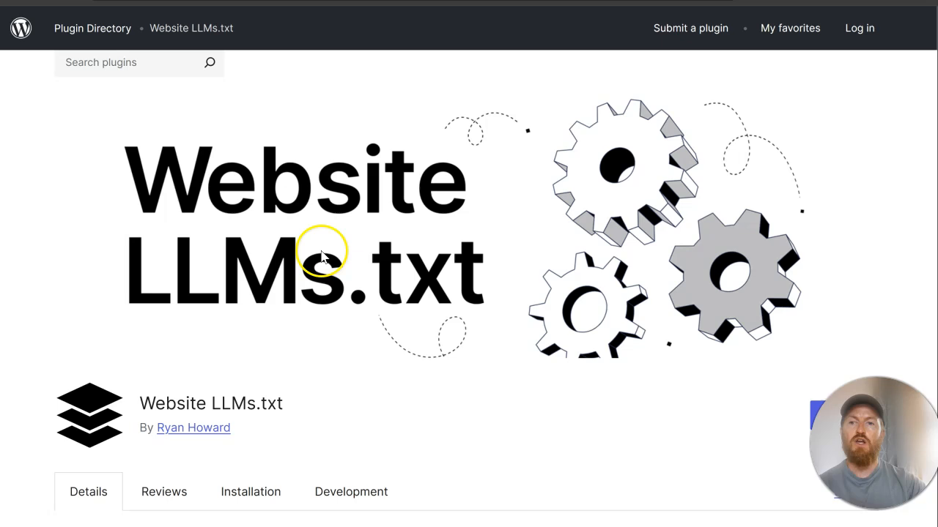
Search the Add Plugins page for 'llms' and install the Website LLMs.txt plugin
scroll("down", 3)
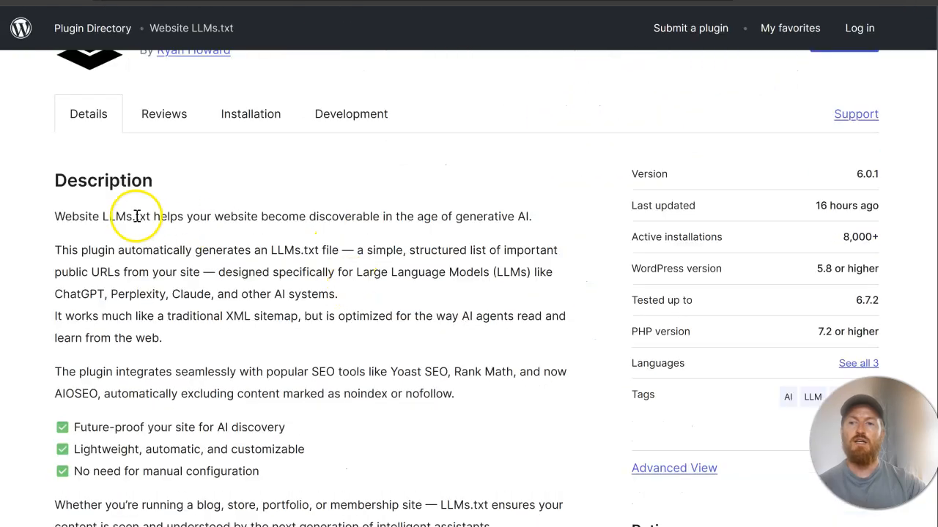
mouse_move(47, 255)
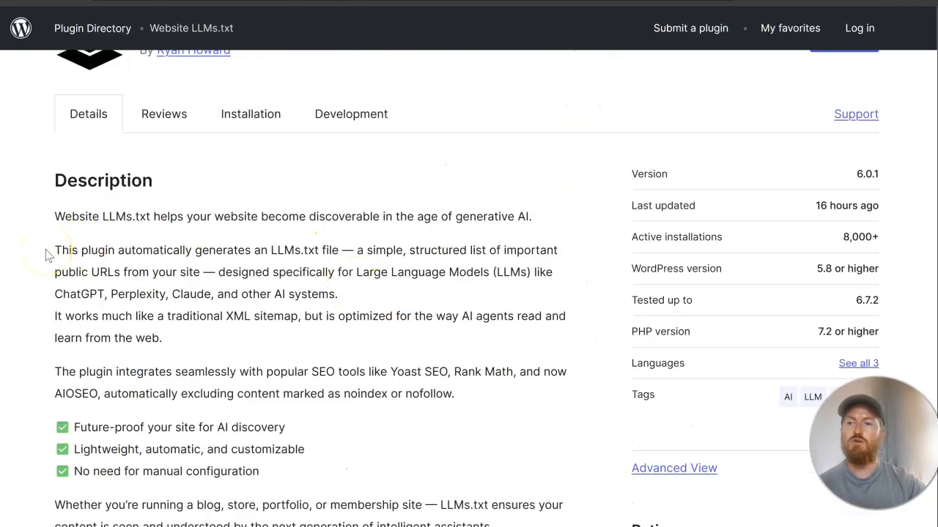
mouse_move(264, 252)
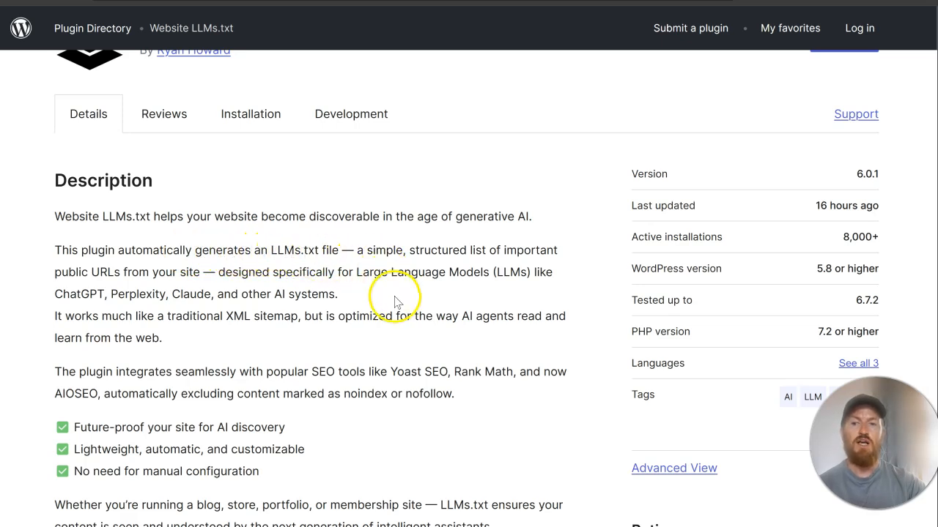
mouse_move(486, 293)
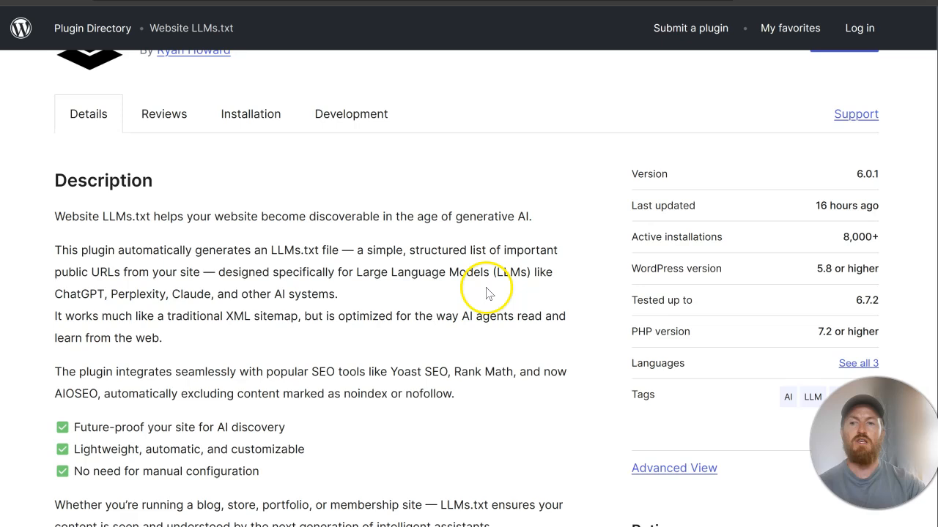
mouse_move(432, 287)
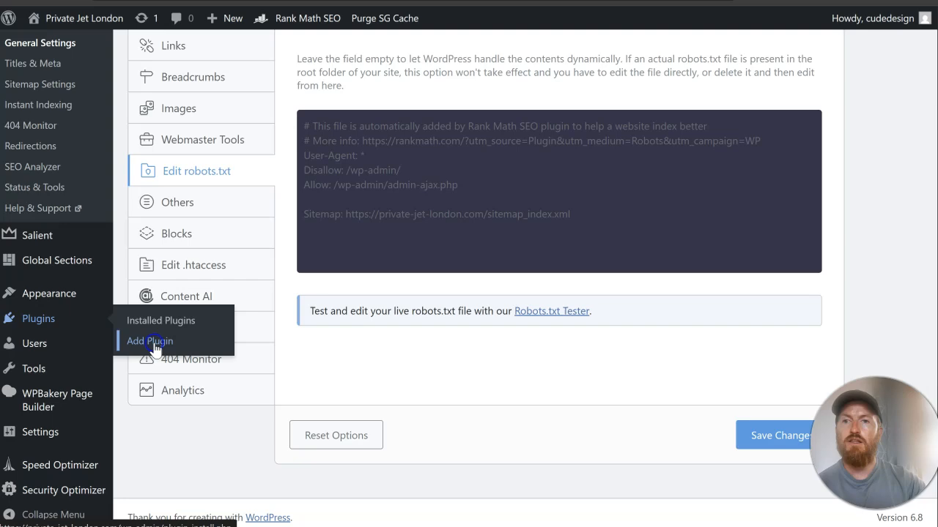
left_click(149, 340)
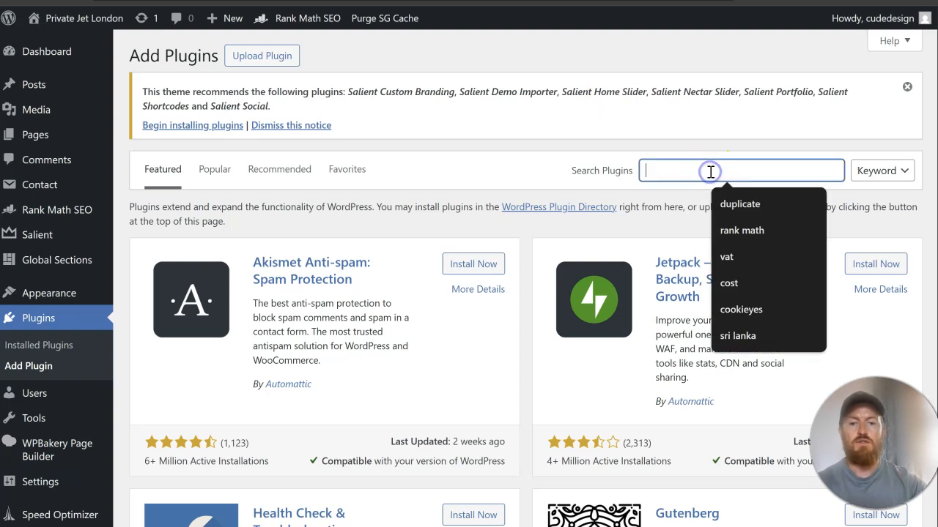
type("llms")
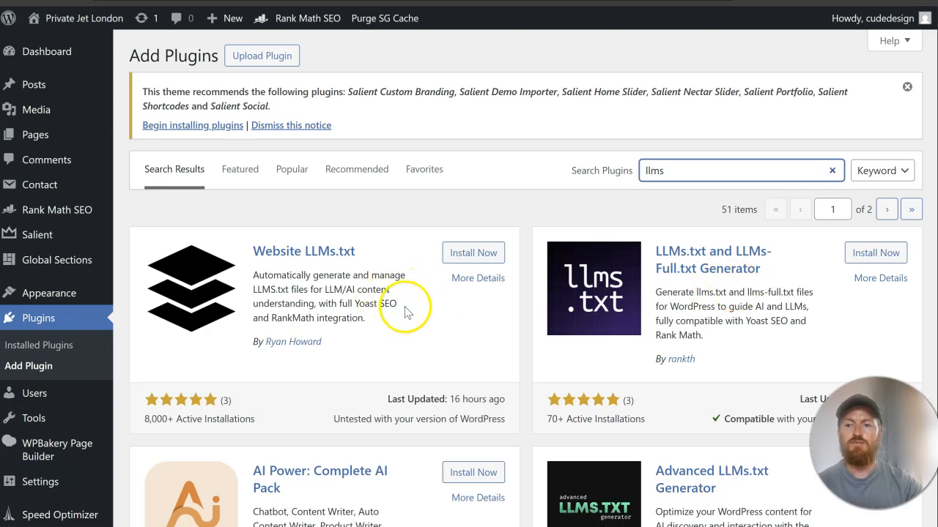
left_click(472, 252)
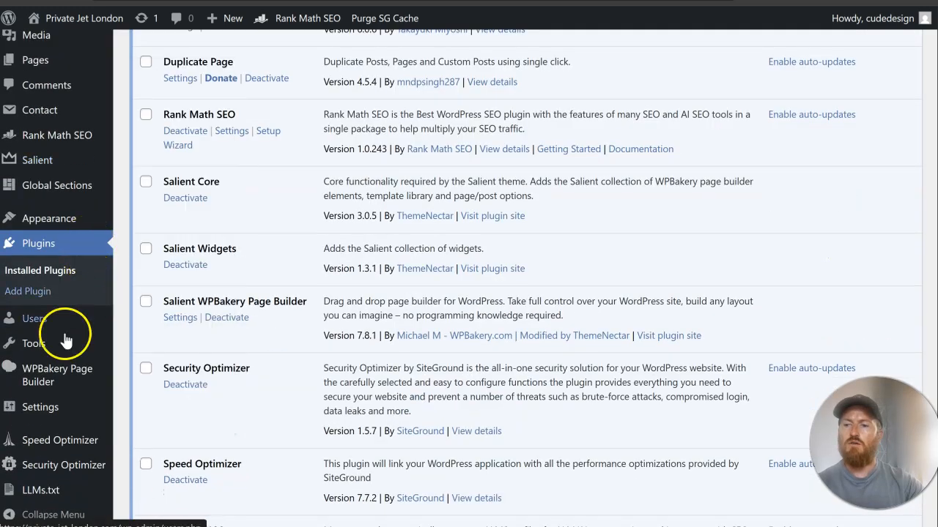
Review Content Settings on the LLMs.txt page, keeping Pages and Posts checked
left_click(41, 490)
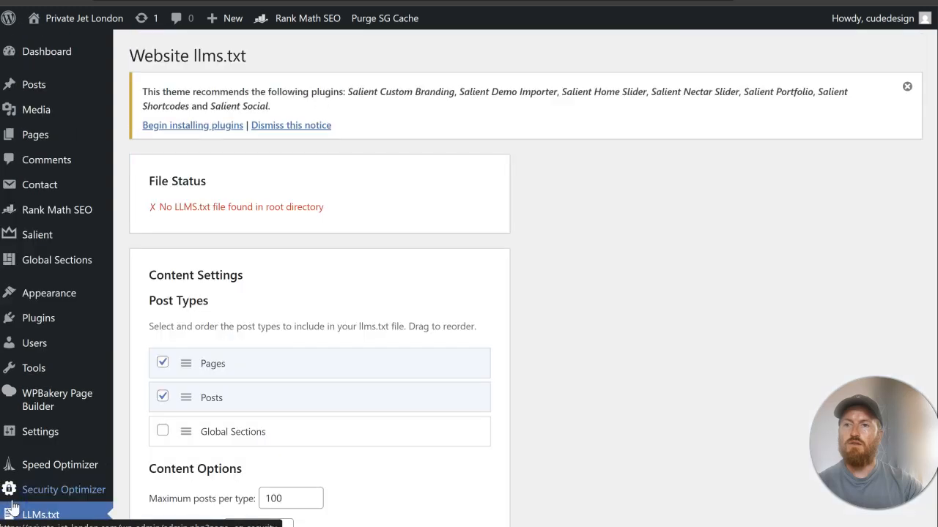
scroll("down", 3)
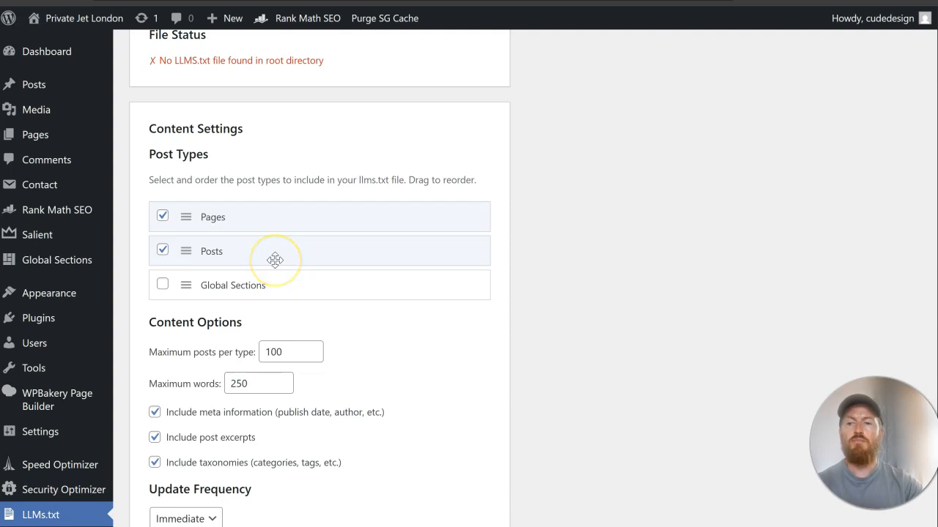
mouse_move(293, 261)
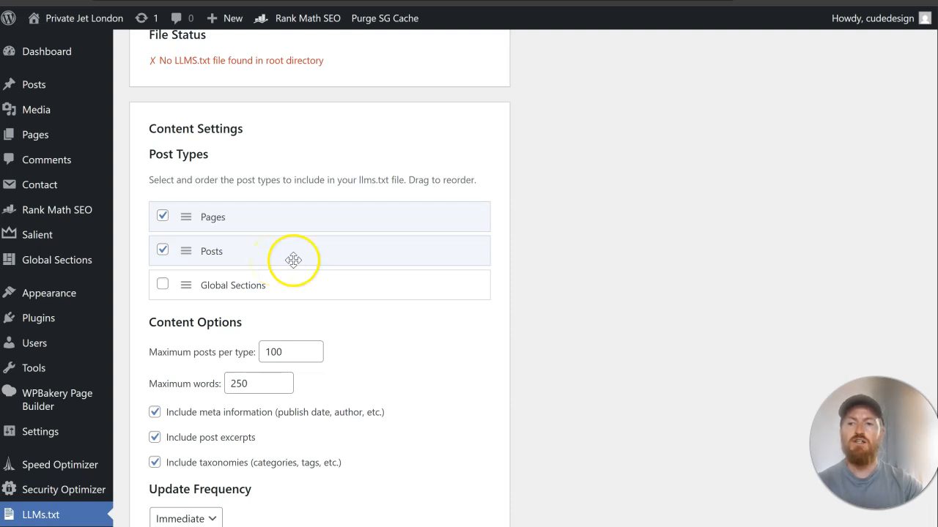
mouse_move(273, 293)
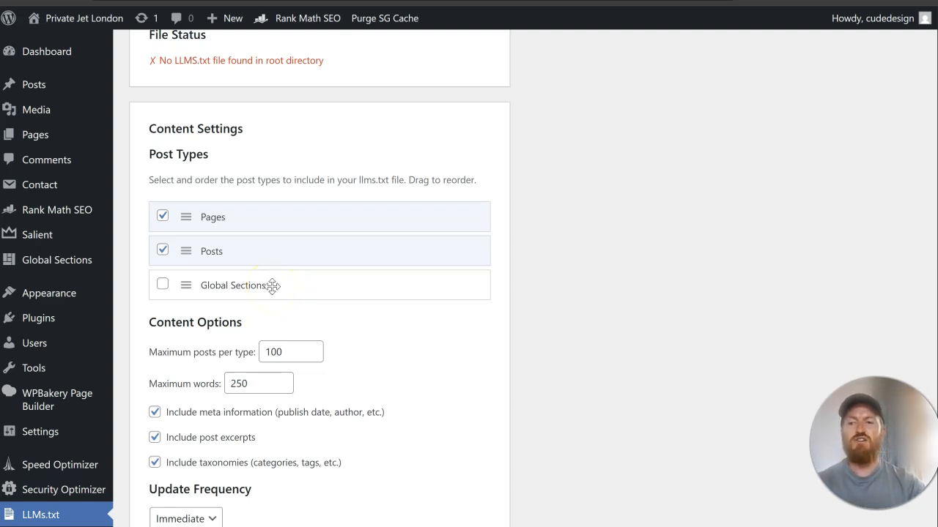
scroll("down", 3)
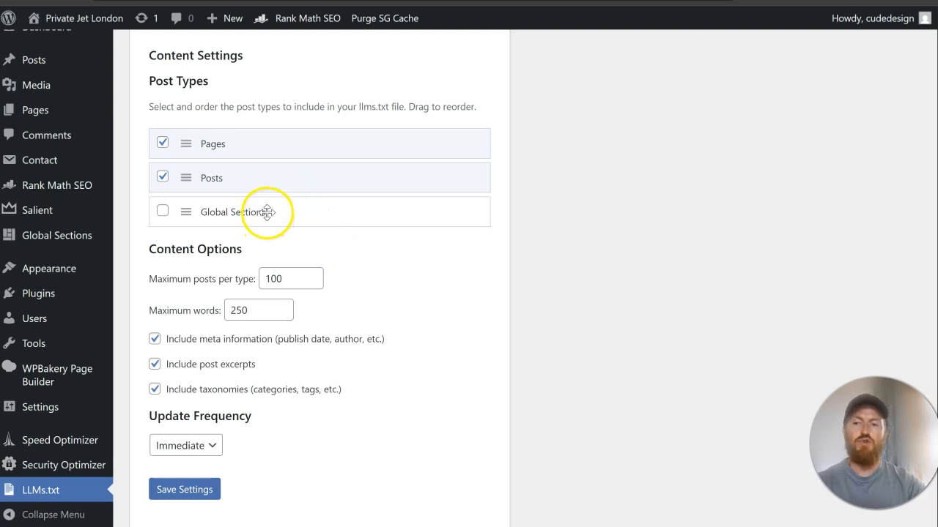
scroll("down", 3)
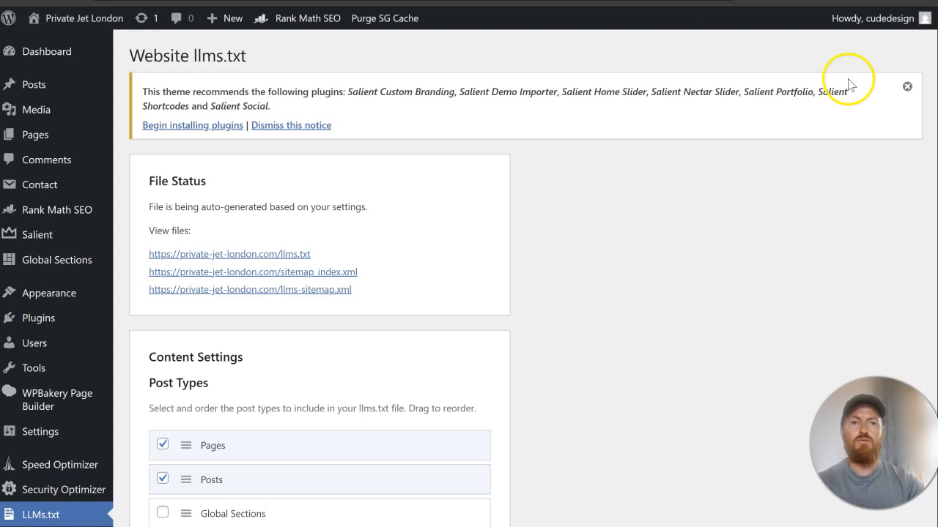
Dismiss the theme's plugin recommendation notice on the llms.txt settings page
left_click(907, 87)
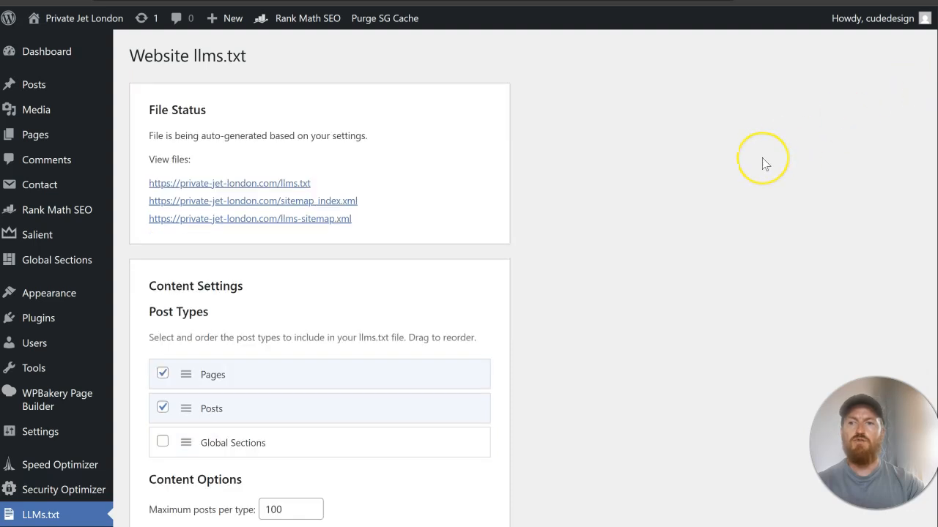
mouse_move(687, 176)
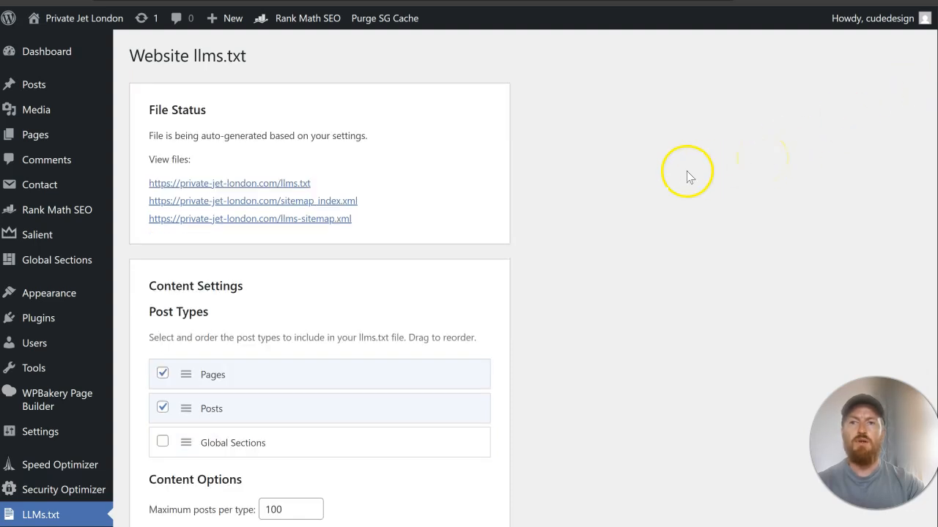
mouse_move(651, 205)
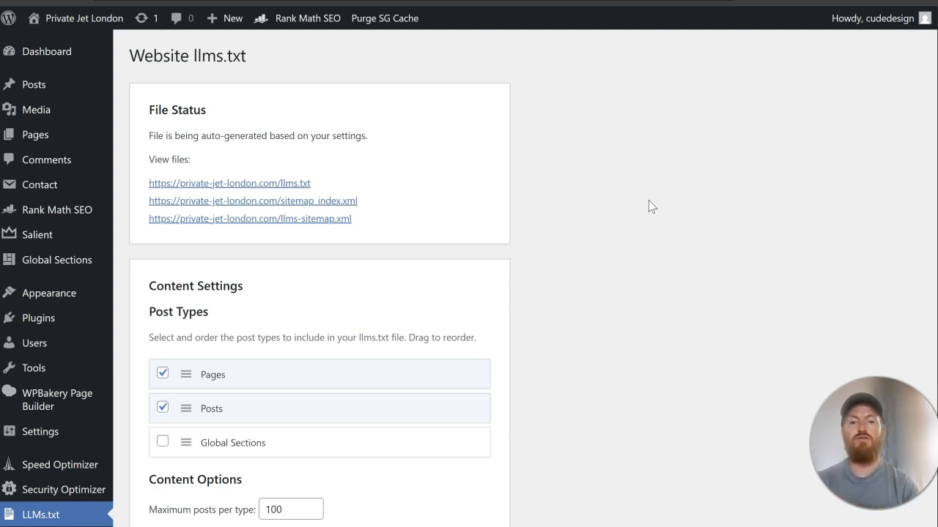
mouse_move(123, 99)
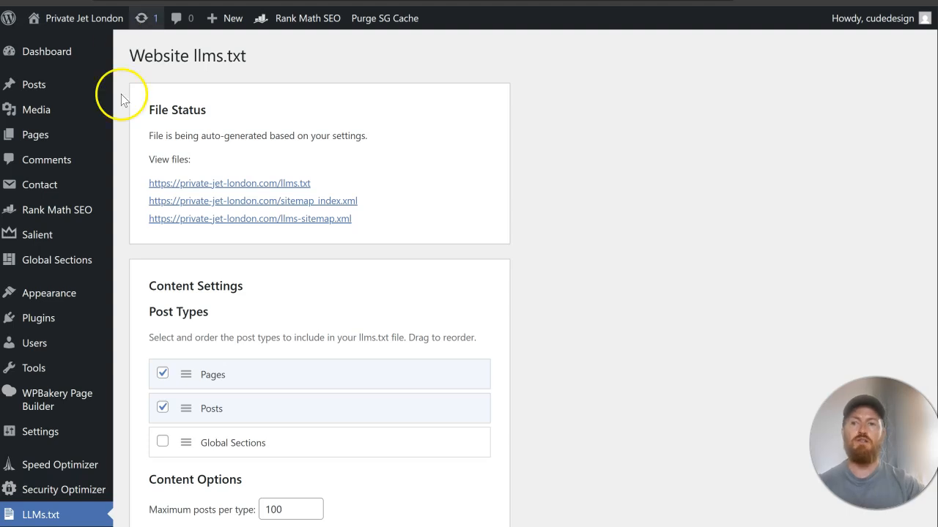